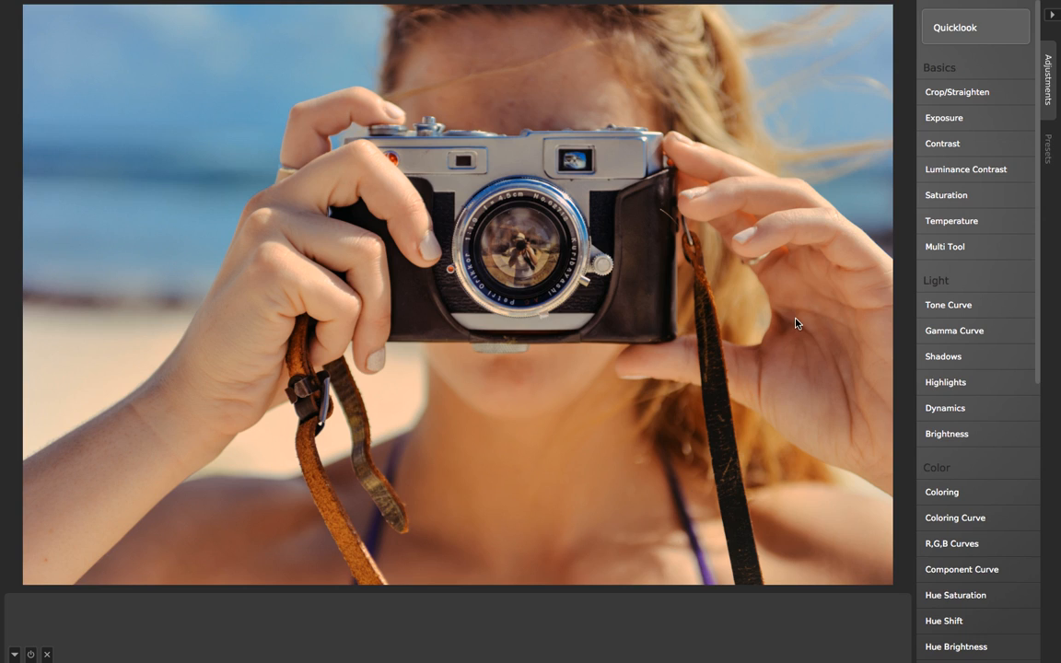
pyautogui.moveTo(948, 305)
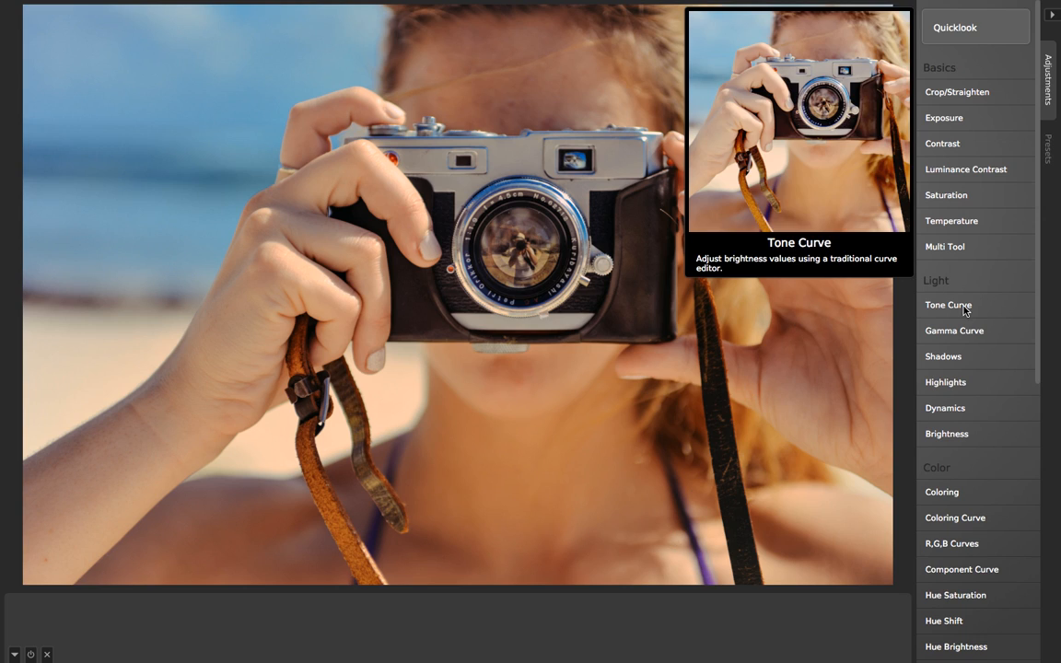
# Step: Add a Tone Curve adjustment from the Light section of the Adjustments panel
pyautogui.click(948, 305)
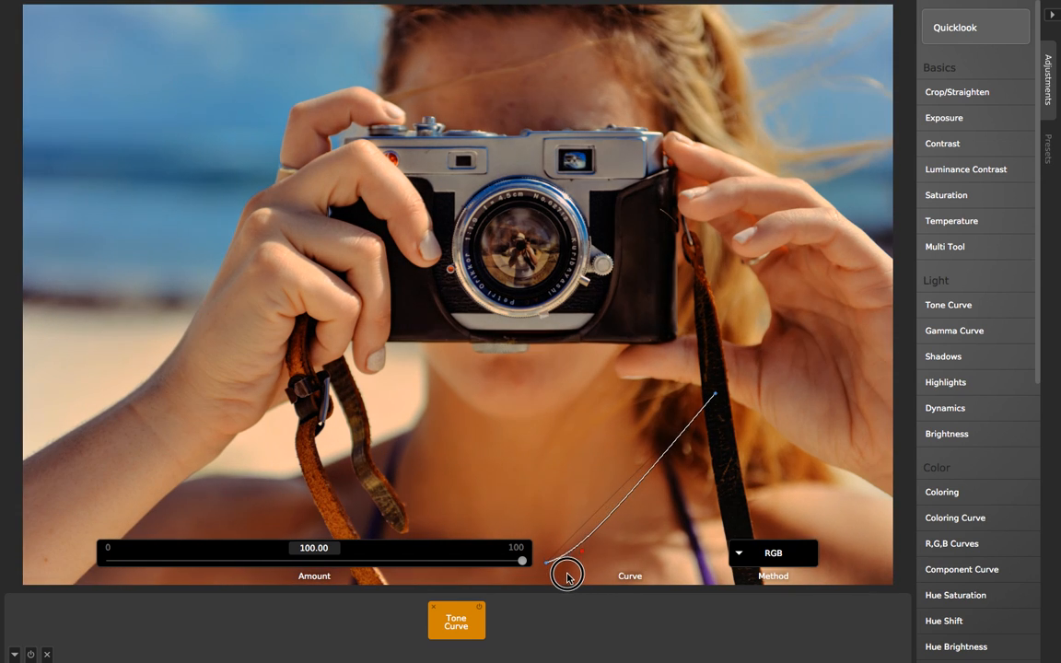
# Step: Drag the tone curve points into a downward bow that darkens midtones
pyautogui.moveTo(567, 574); pyautogui.dragTo(634, 492)
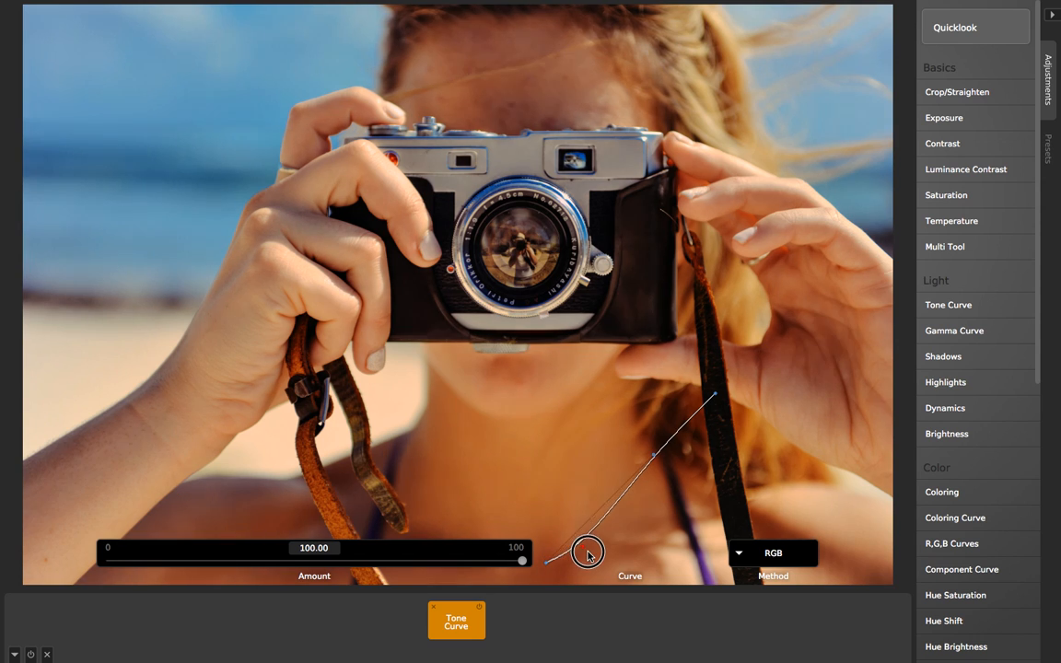
pyautogui.moveTo(587, 552); pyautogui.dragTo(583, 534)
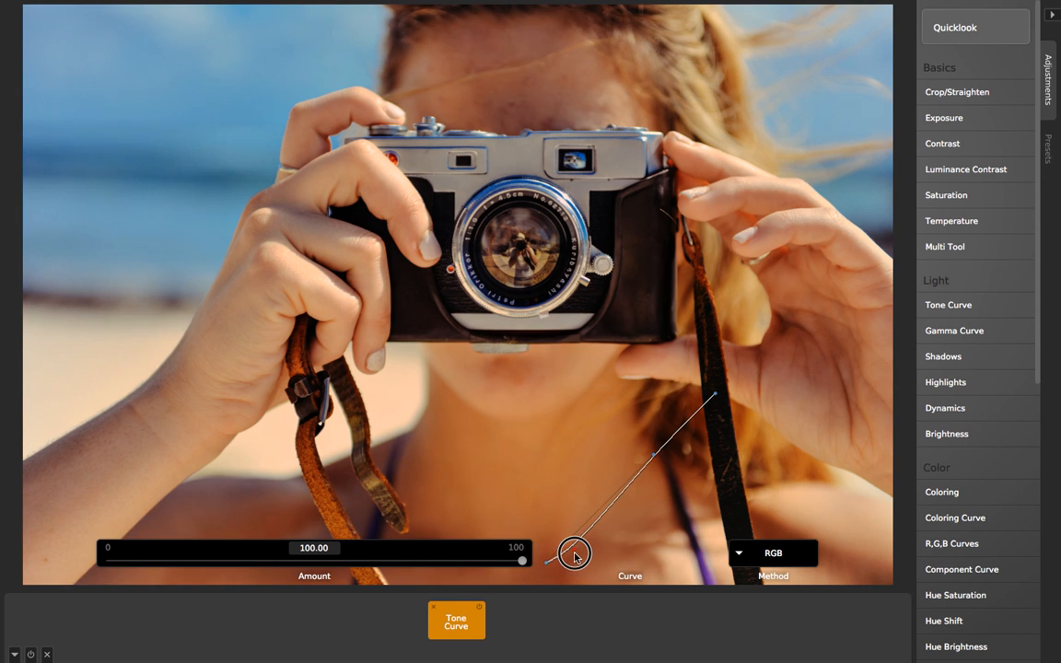
pyautogui.moveTo(574, 556); pyautogui.dragTo(592, 568)
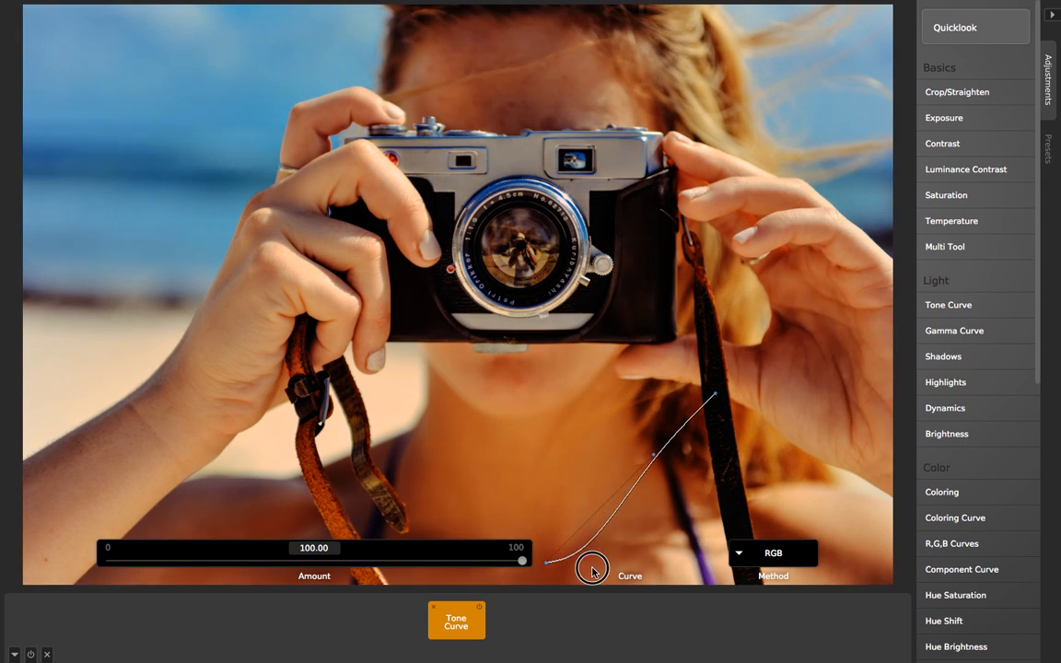
pyautogui.moveTo(592, 568); pyautogui.dragTo(583, 555)
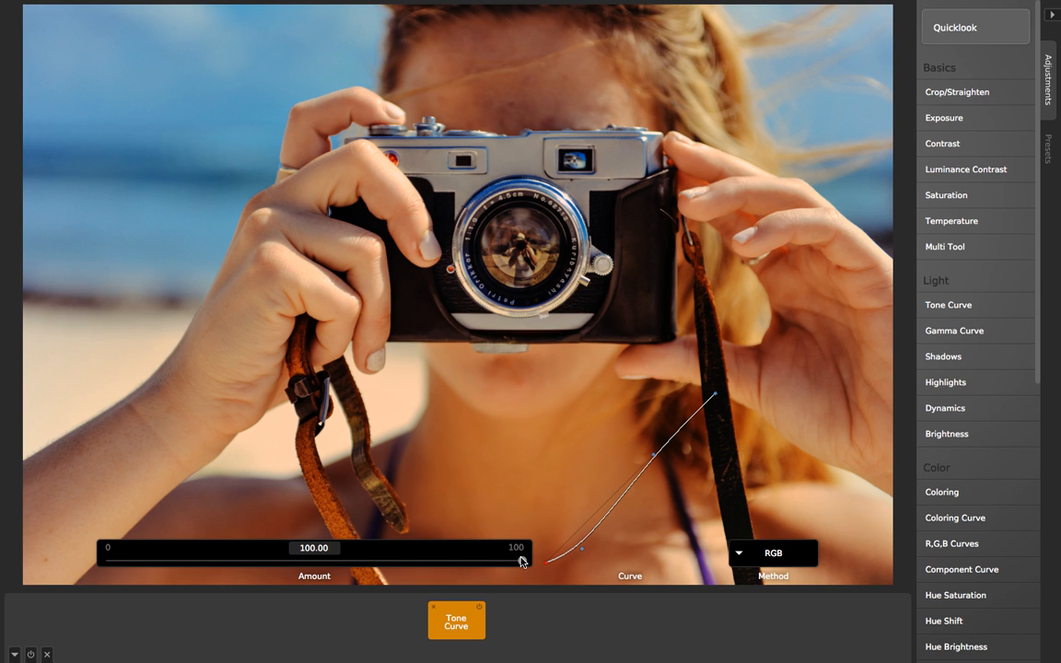
# Step: Bring the tone curve's Amount slider down from 100 to about 20
pyautogui.moveTo(522, 561); pyautogui.dragTo(356, 572)
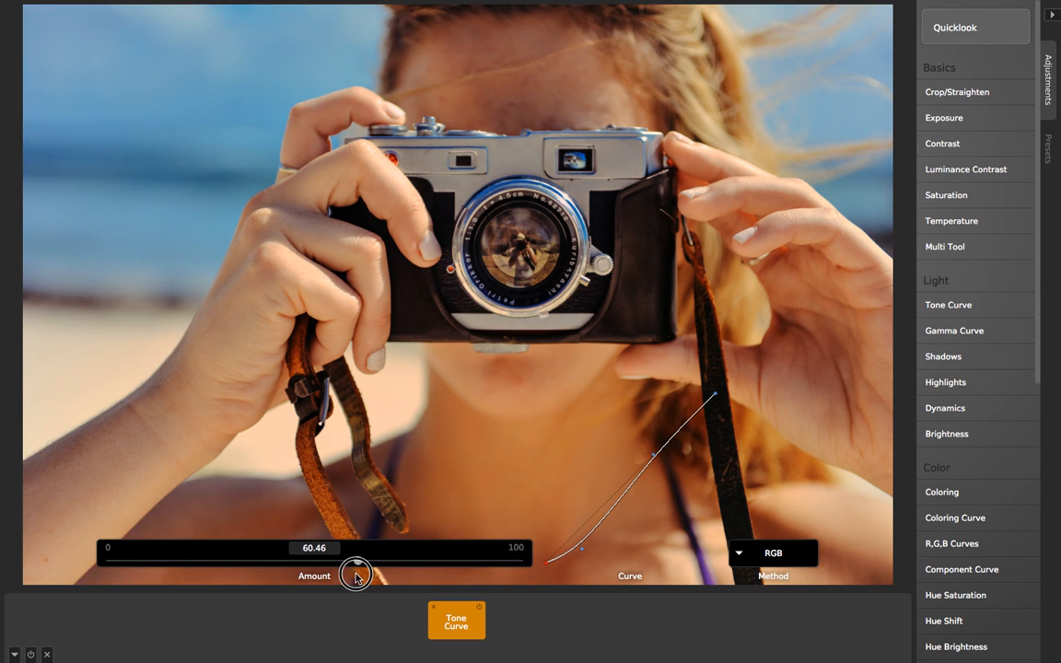
pyautogui.moveTo(356, 571); pyautogui.dragTo(109, 564)
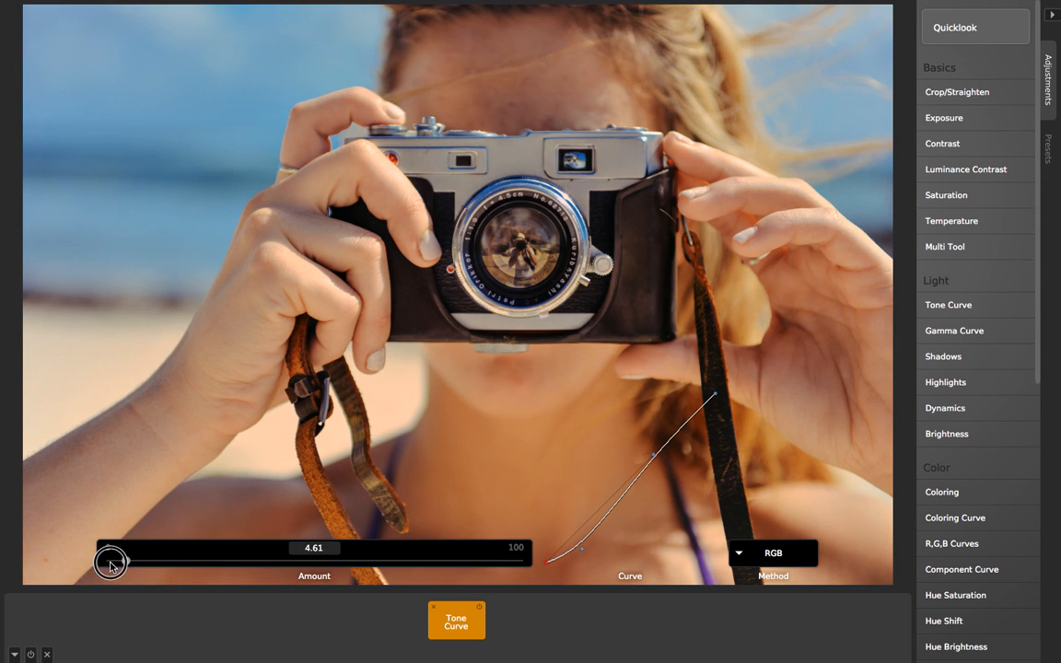
pyautogui.moveTo(109, 560); pyautogui.dragTo(256, 561)
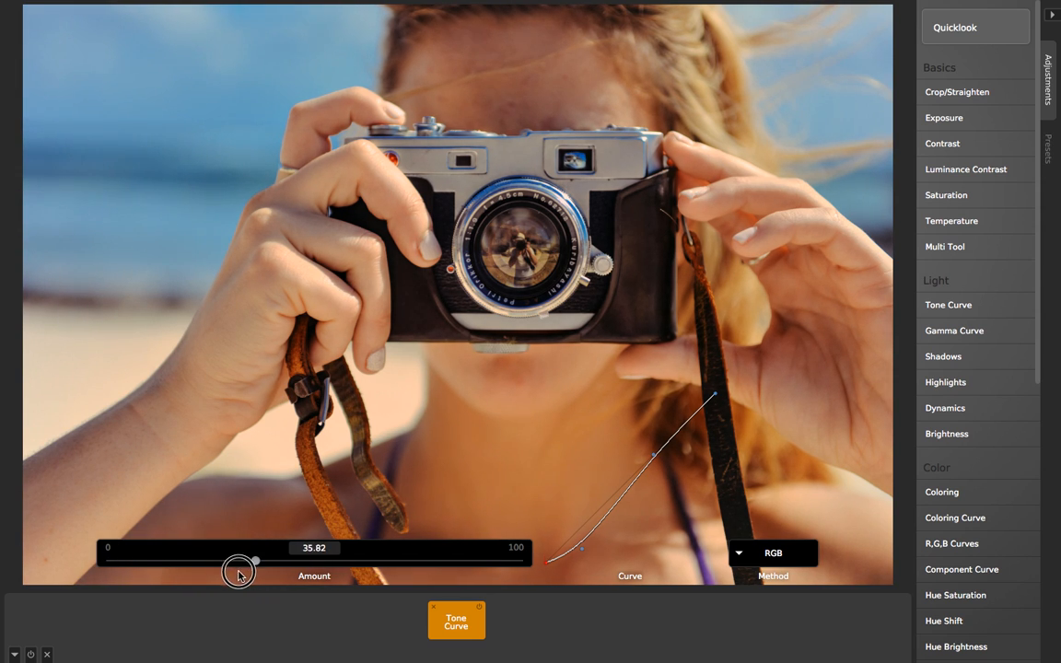
pyautogui.moveTo(256, 561); pyautogui.dragTo(187, 568)
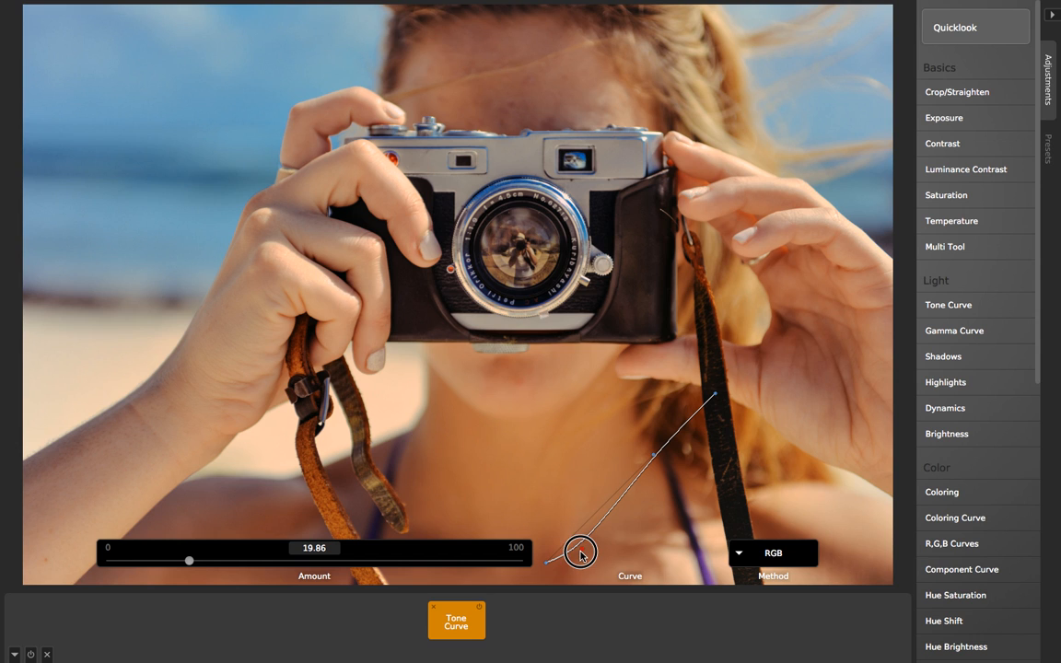
# Step: Reshape the curve at Amount 19.86, ending in a downward bow darkening midtones
pyautogui.moveTo(580, 553); pyautogui.dragTo(585, 534)
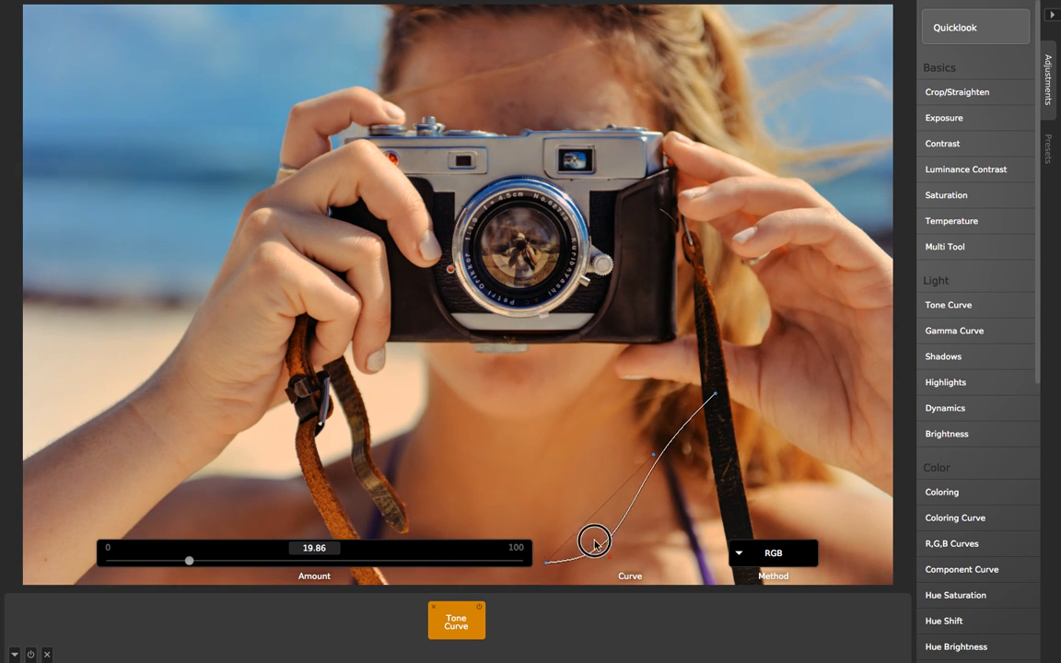
pyautogui.moveTo(594, 541); pyautogui.dragTo(551, 503)
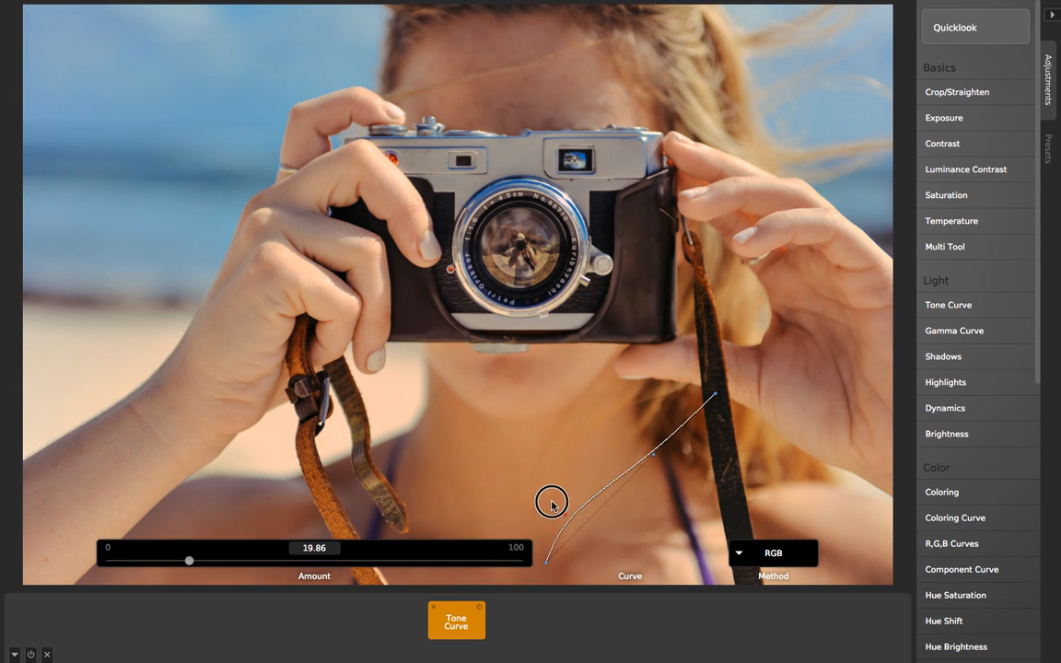
pyautogui.moveTo(553, 503); pyautogui.dragTo(576, 522)
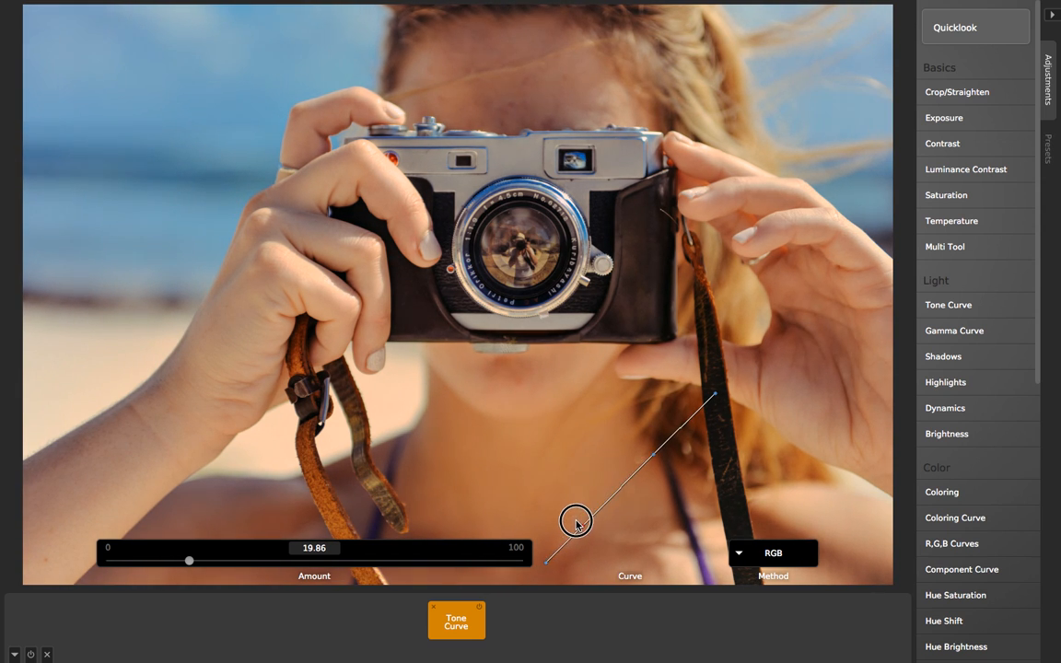
pyautogui.moveTo(575, 520); pyautogui.dragTo(597, 557)
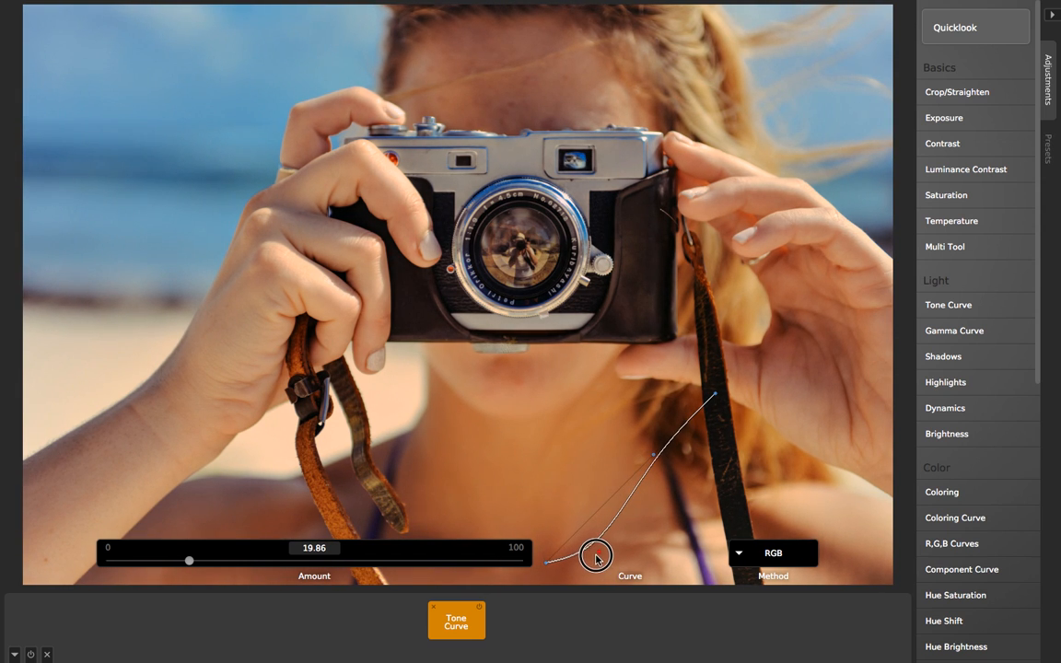
pyautogui.moveTo(597, 557); pyautogui.dragTo(659, 419)
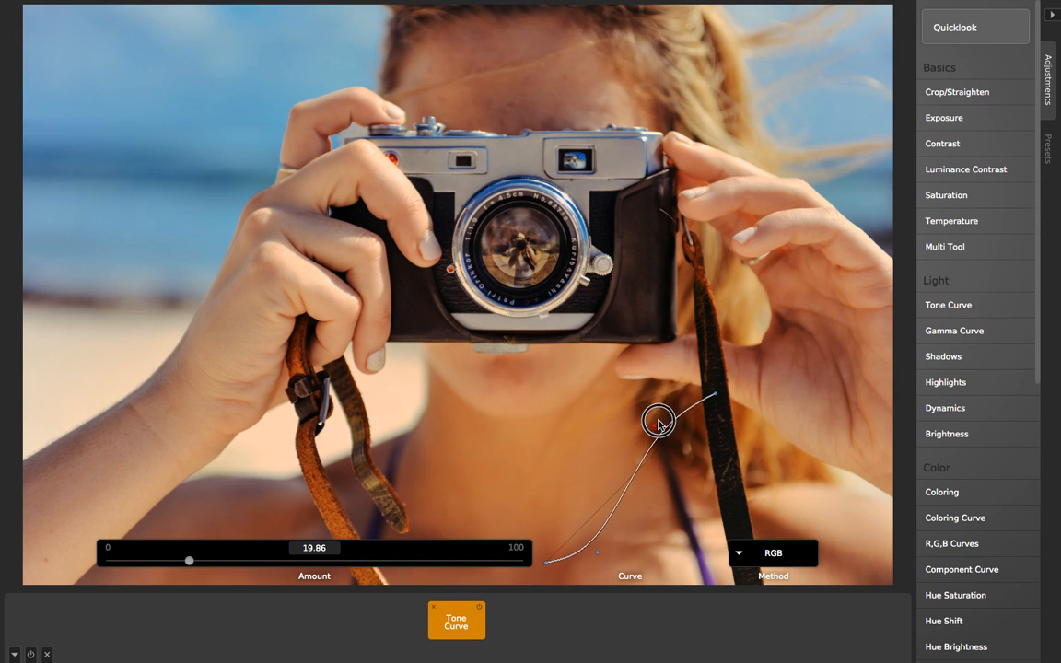